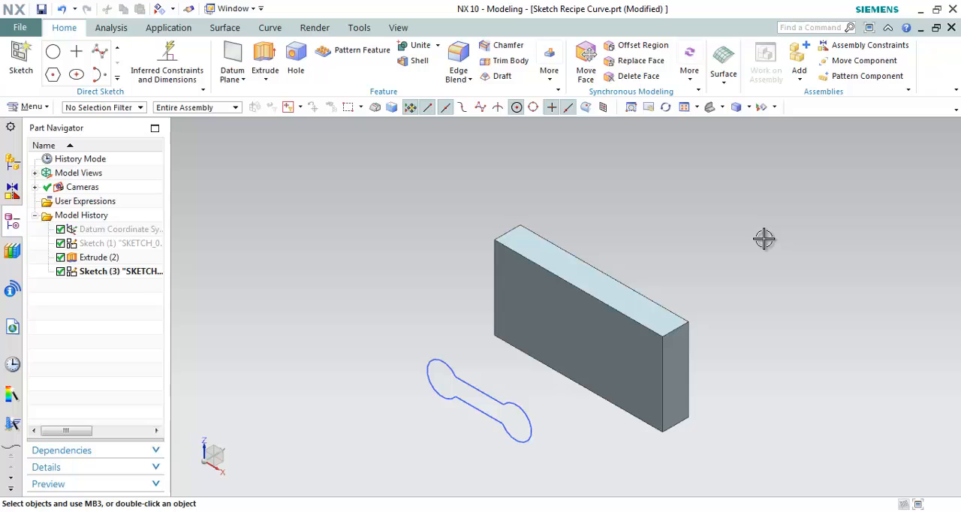
mouse_move(765, 225)
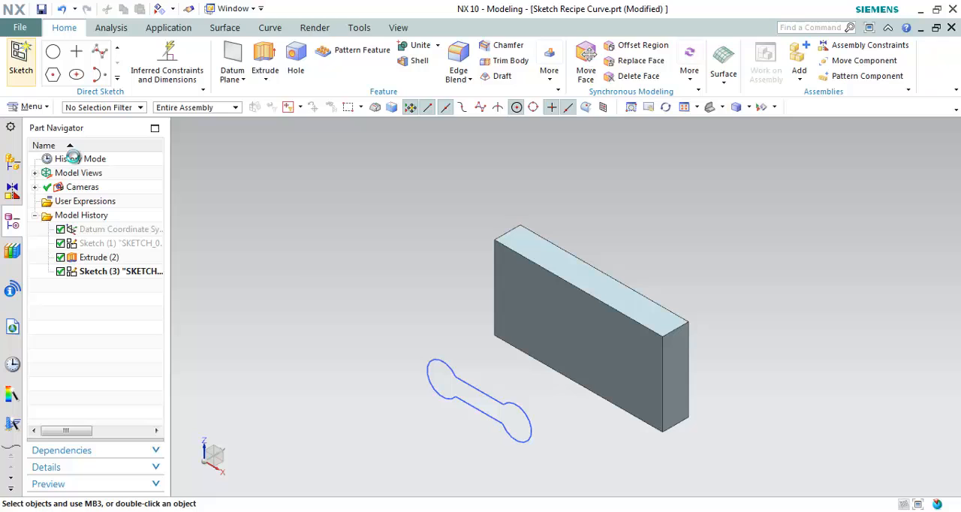
- Create a new sketch placed on the front planar face of Extrude(2)
click(21, 55)
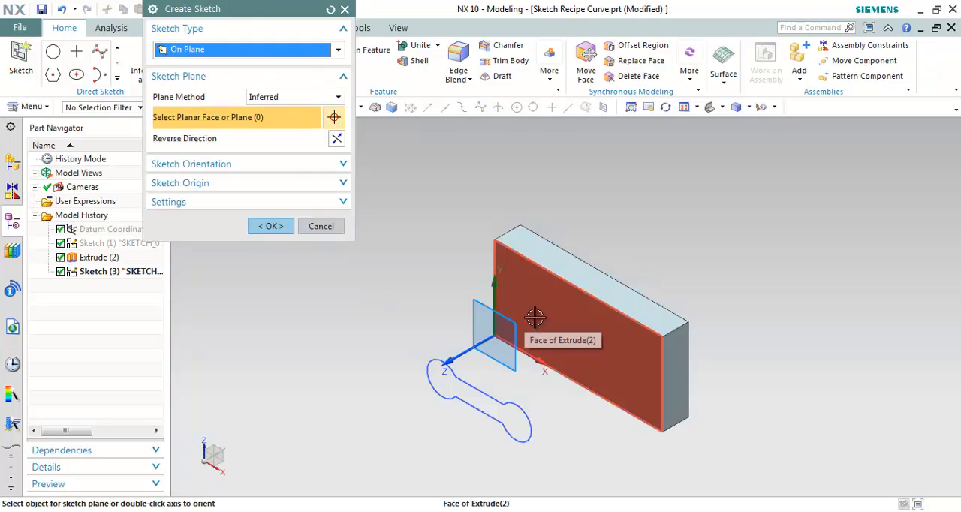
click(534, 317)
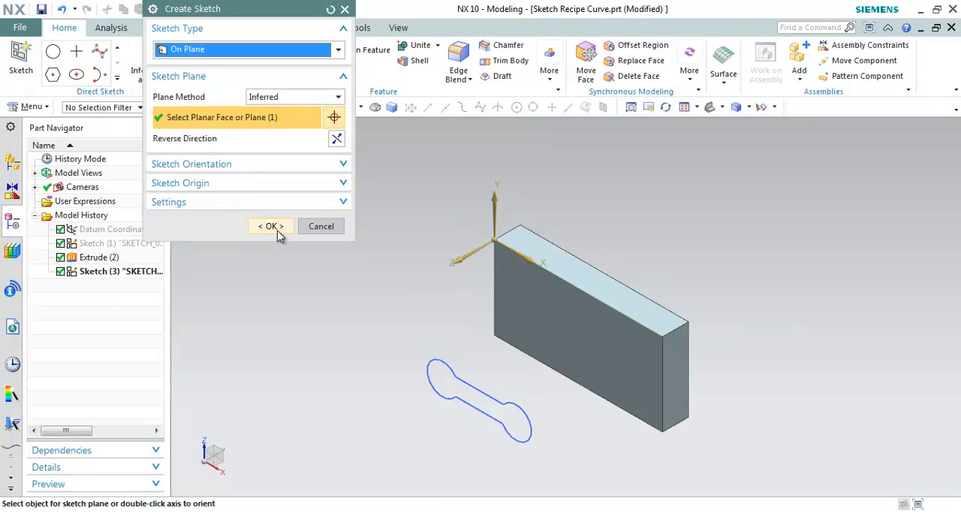
click(270, 225)
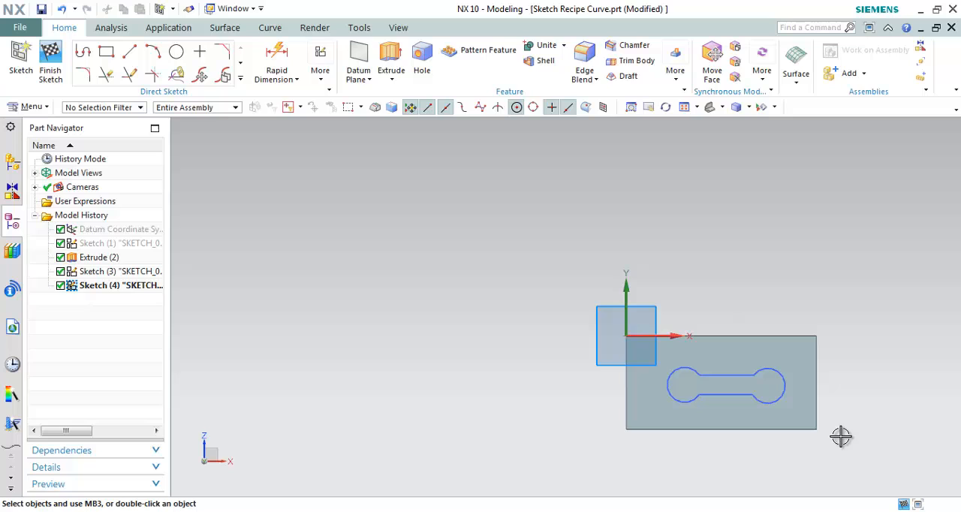
mouse_move(863, 444)
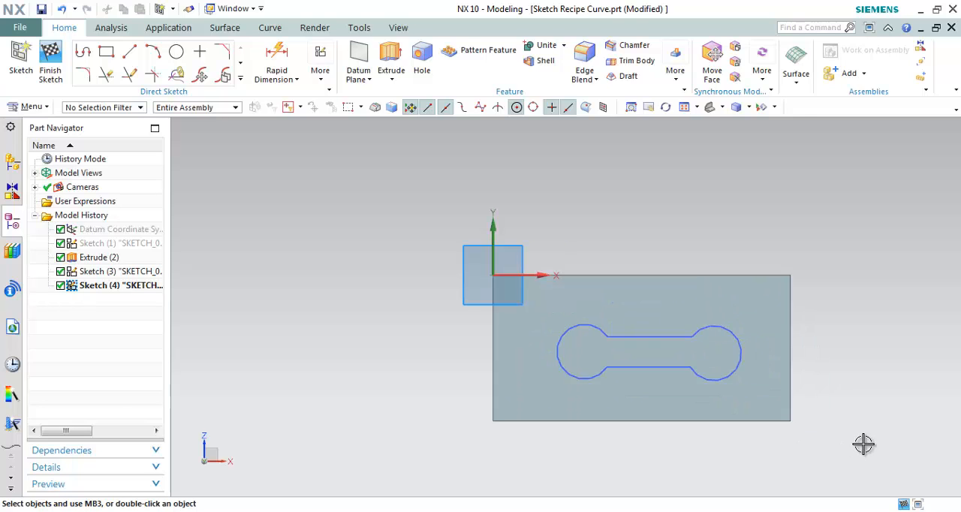
mouse_move(344, 294)
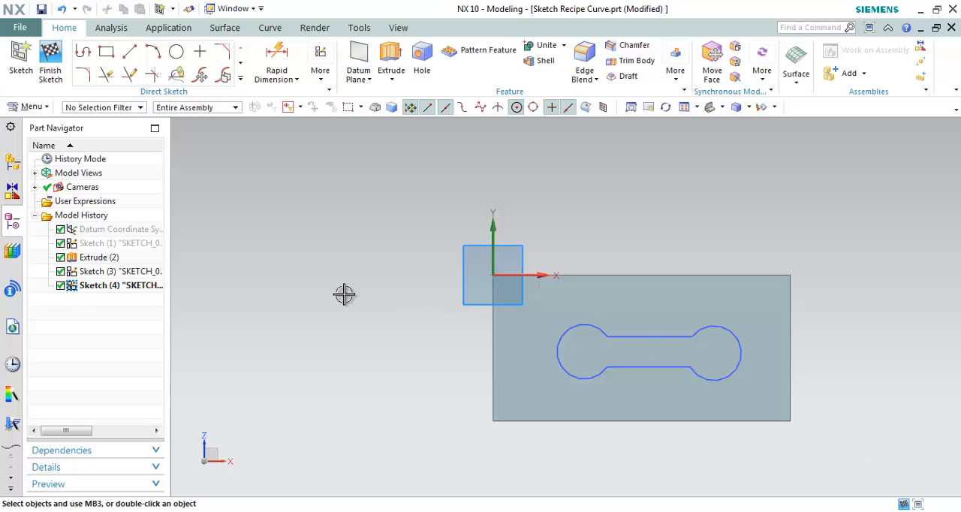
mouse_move(345, 303)
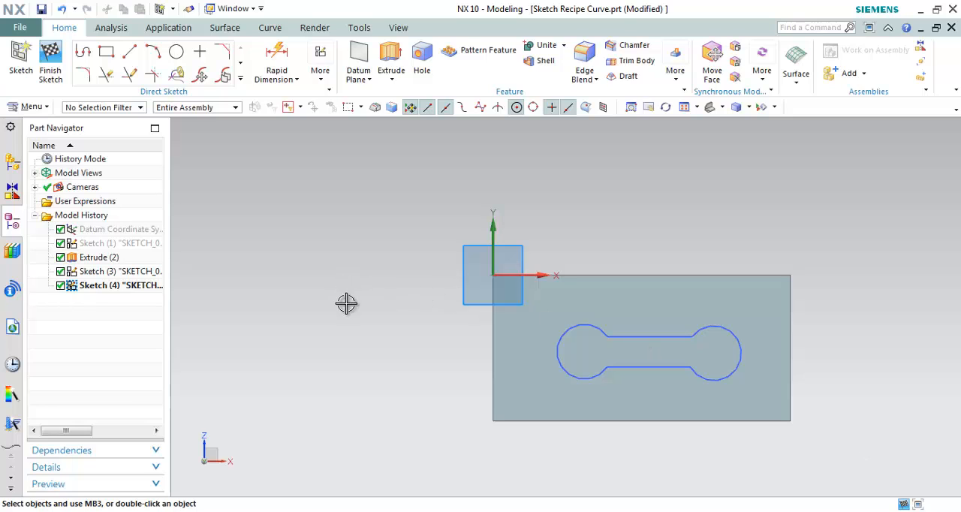
- Project the dumbbell-shaped slot curve (8 edges) into Sketch 4 on the block face
drag(345, 304, 653, 250)
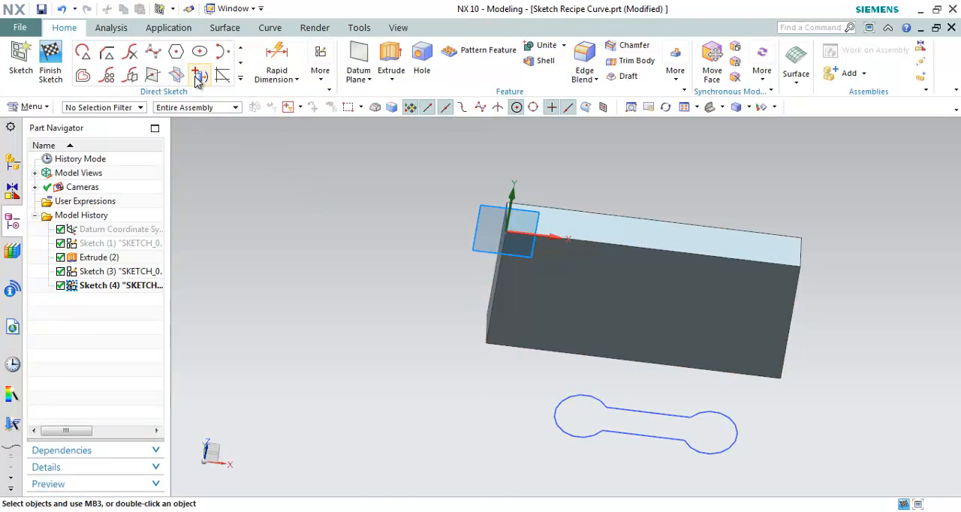
mouse_move(196, 75)
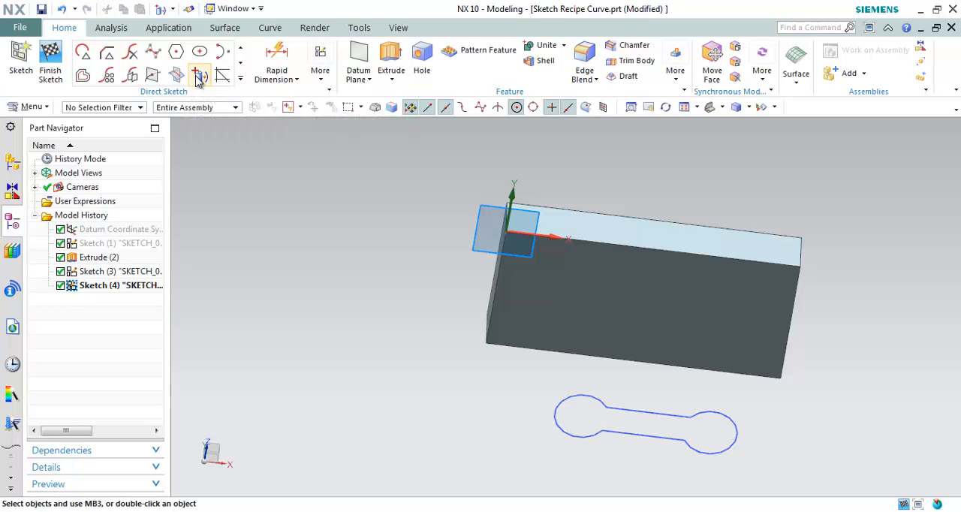
click(195, 75)
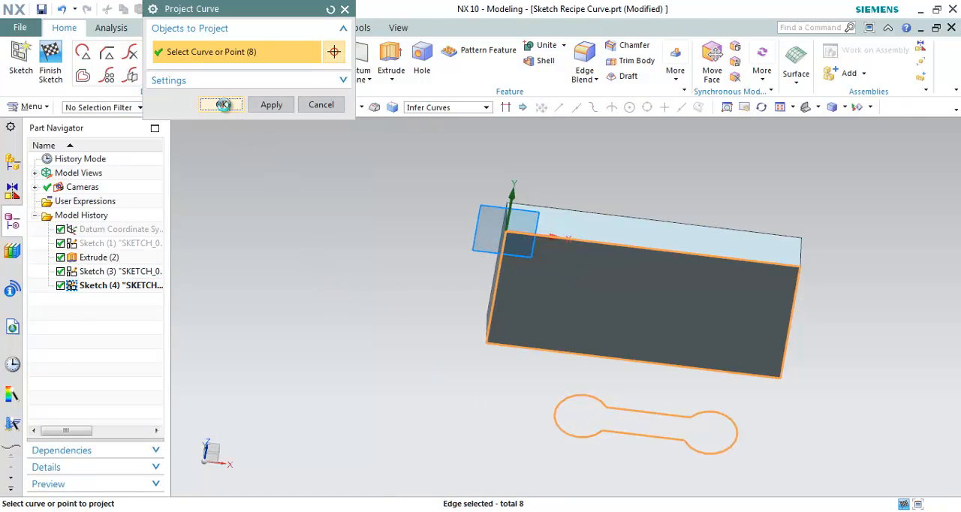
click(221, 105)
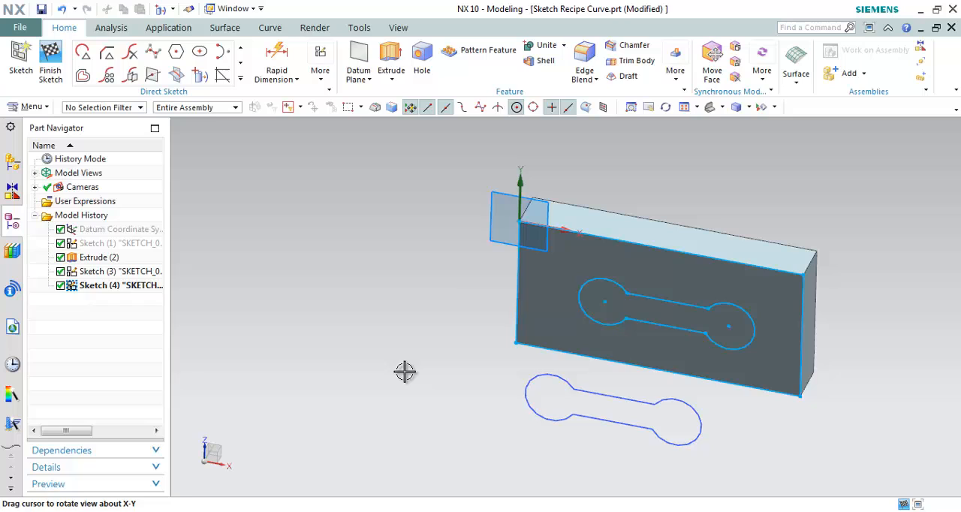
mouse_move(395, 249)
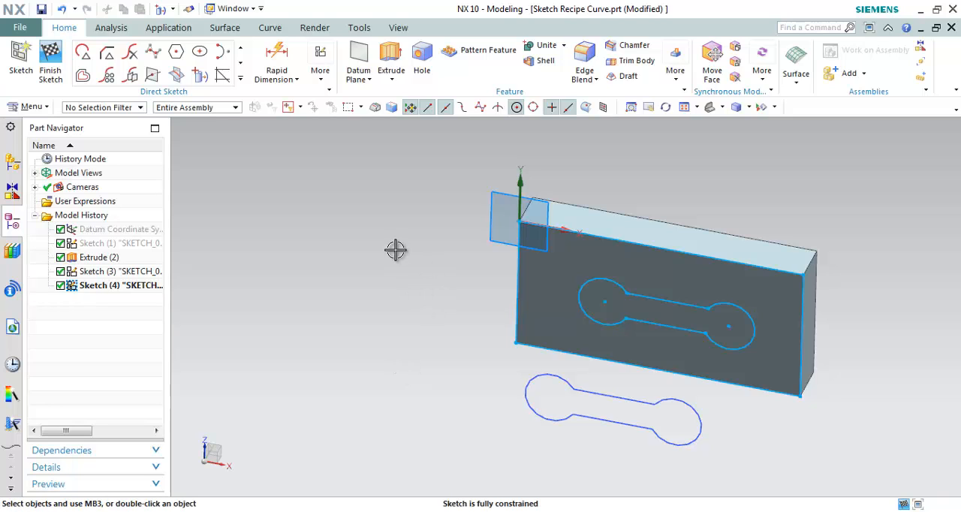
mouse_move(368, 249)
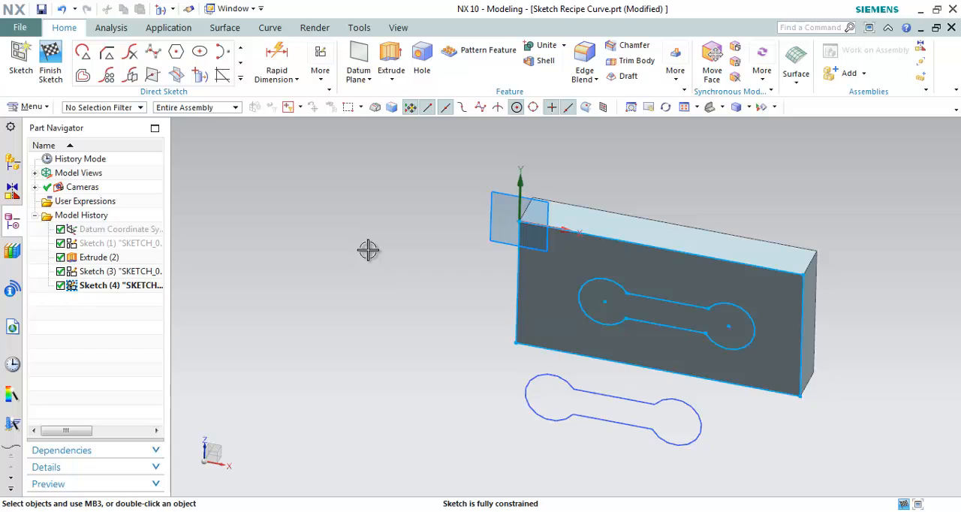
mouse_move(391, 243)
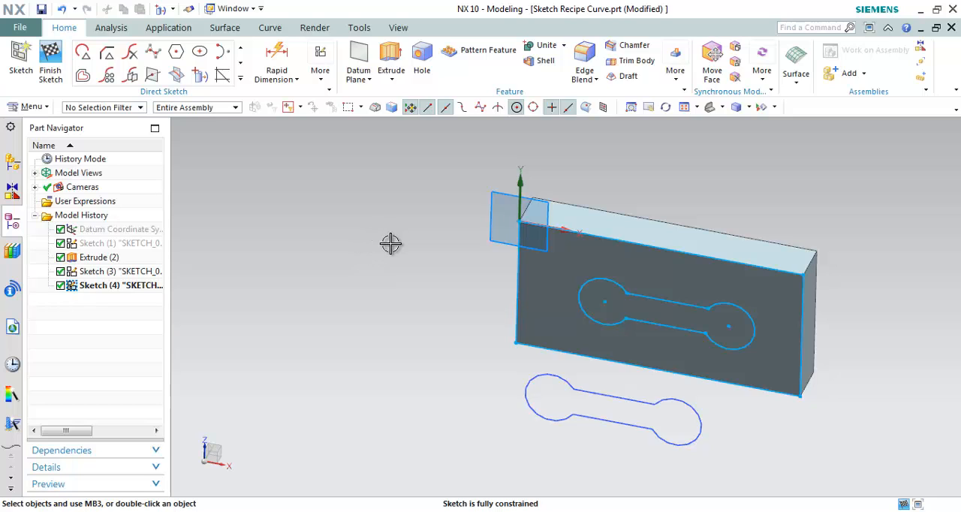
mouse_move(367, 253)
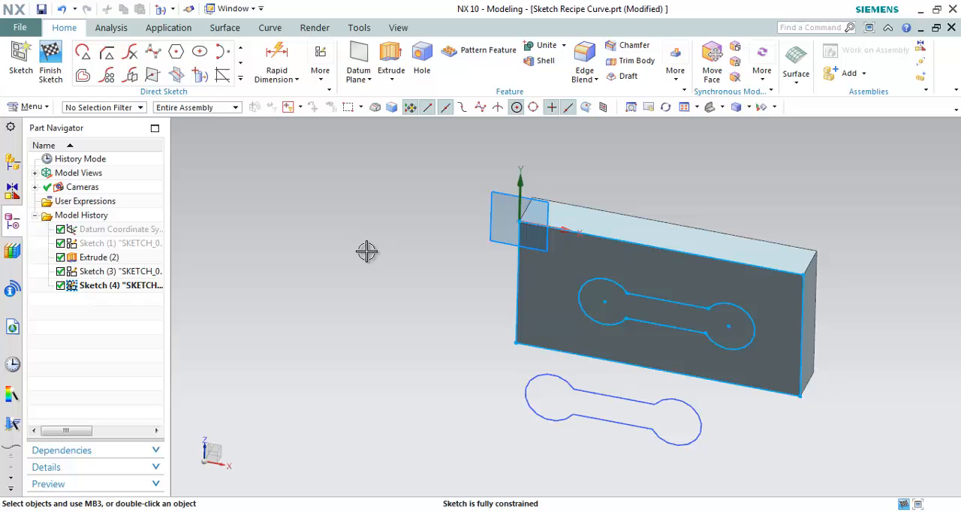
mouse_move(269, 121)
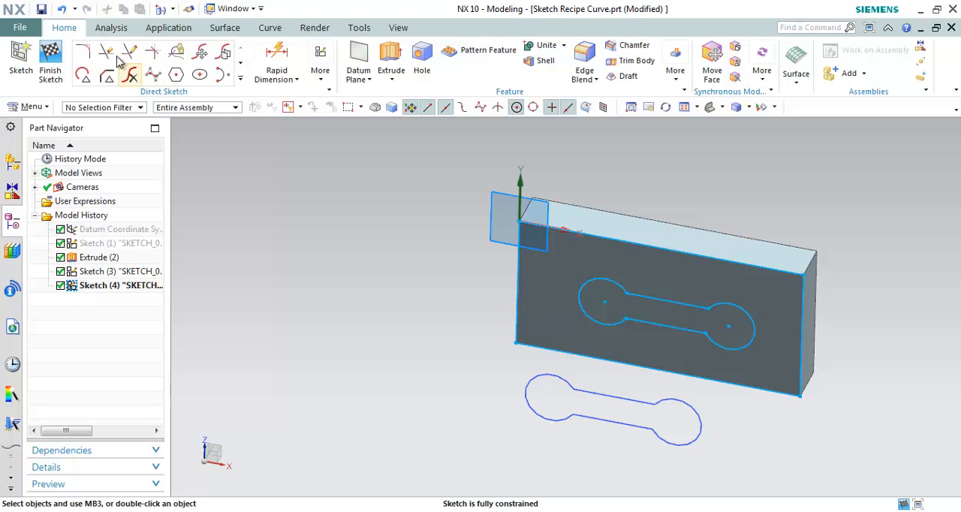
mouse_move(109, 51)
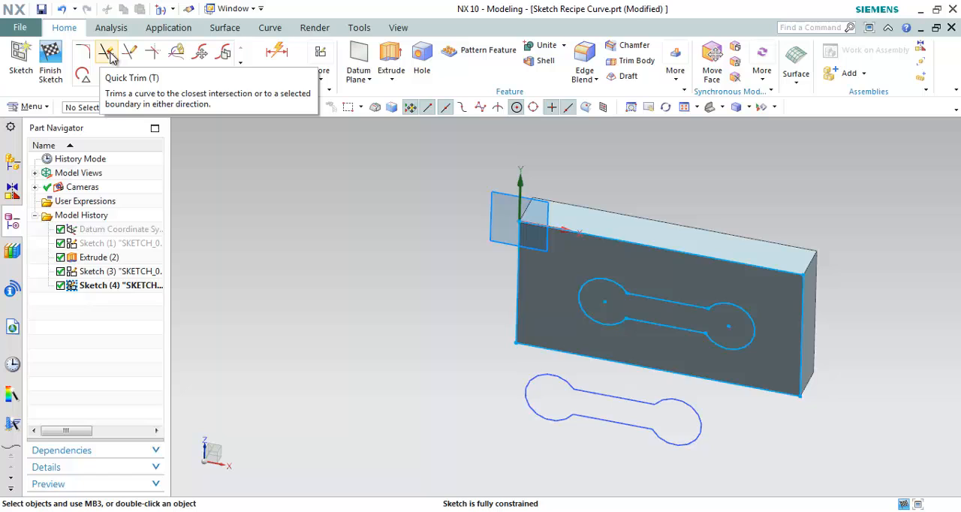
mouse_move(130, 55)
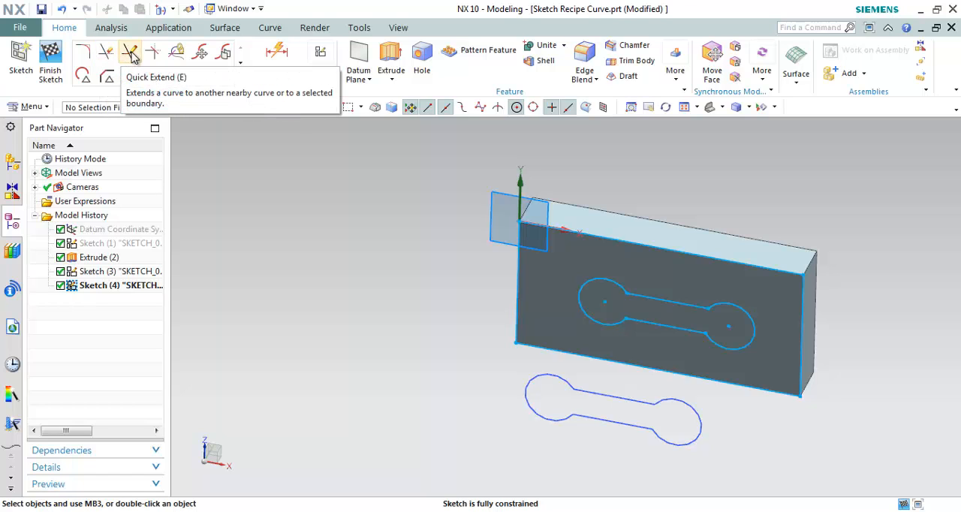
click(130, 52)
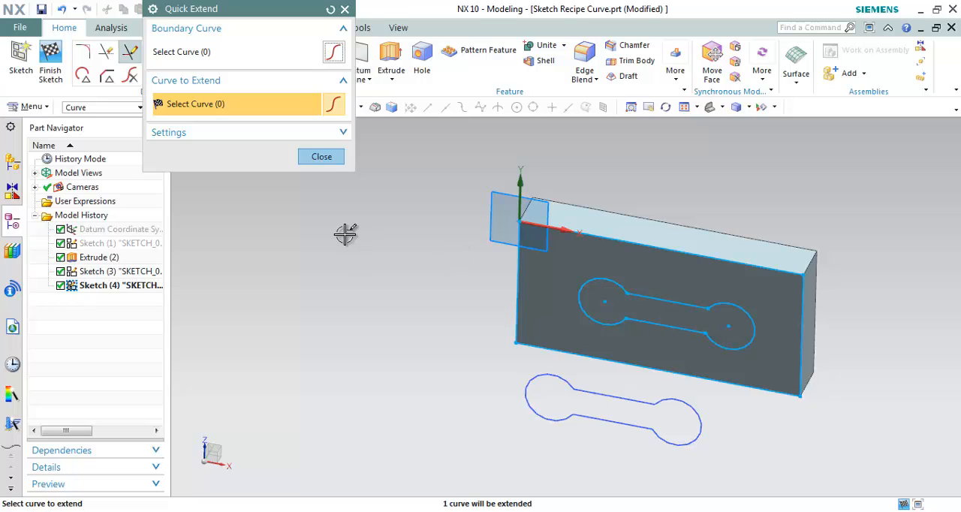
click(321, 156)
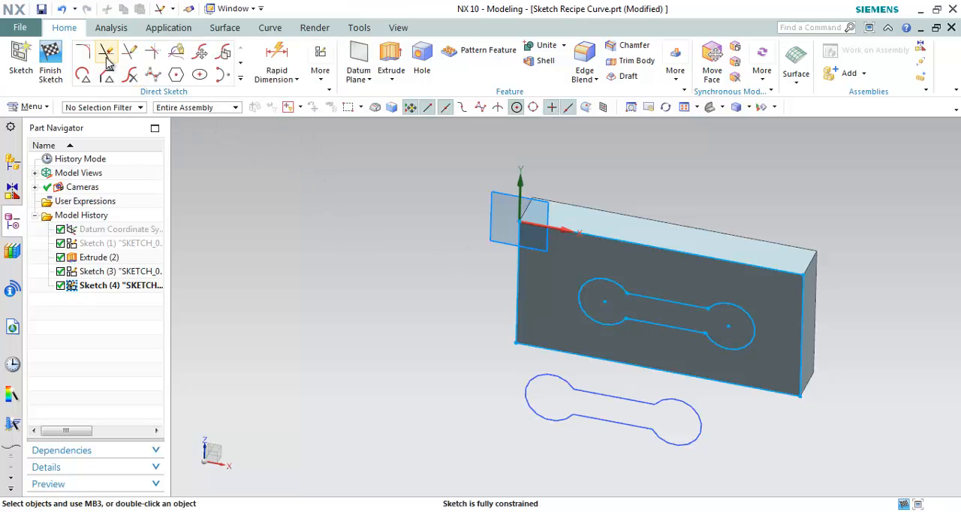
- Quick-trim the unwanted slot line, accepting lost associativity, leaving 30 auto dimensions fully constraining the sketch
click(111, 51)
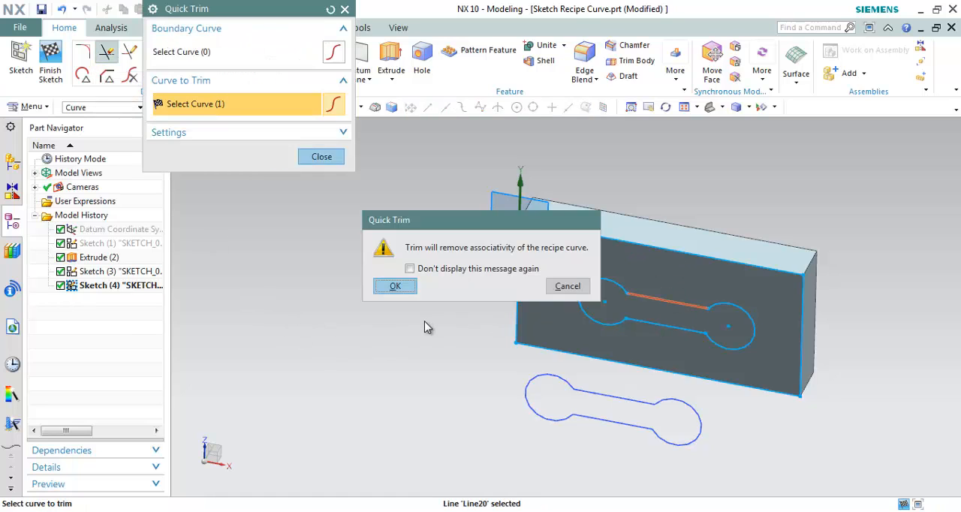
mouse_move(410, 364)
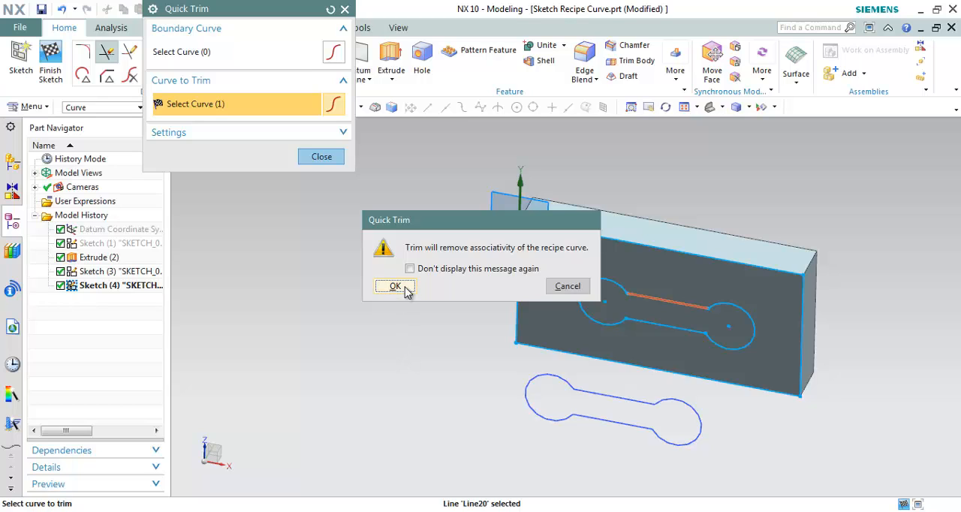
click(394, 285)
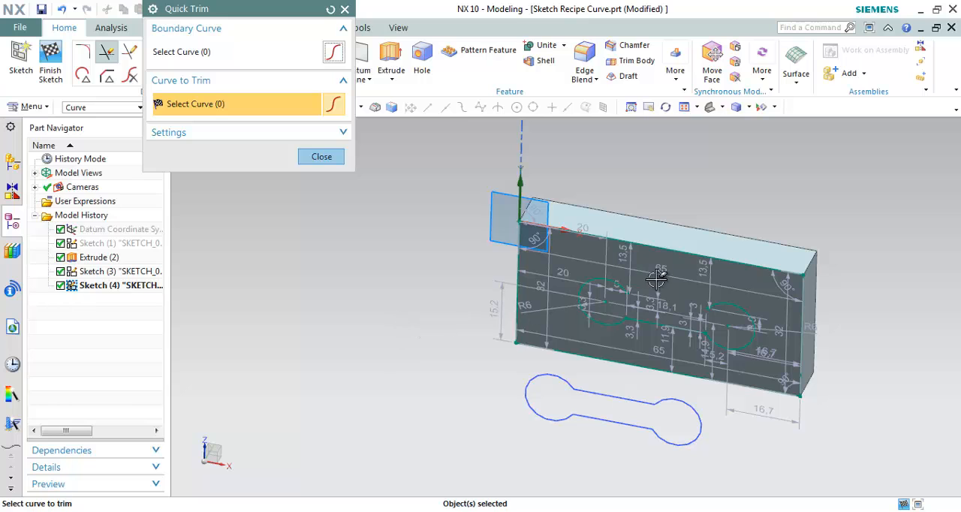
drag(658, 278, 700, 315)
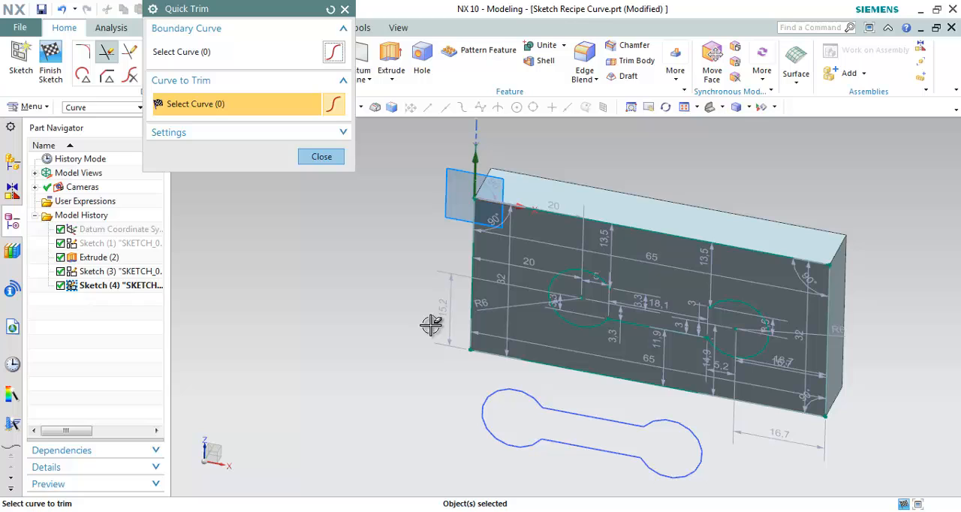
click(322, 156)
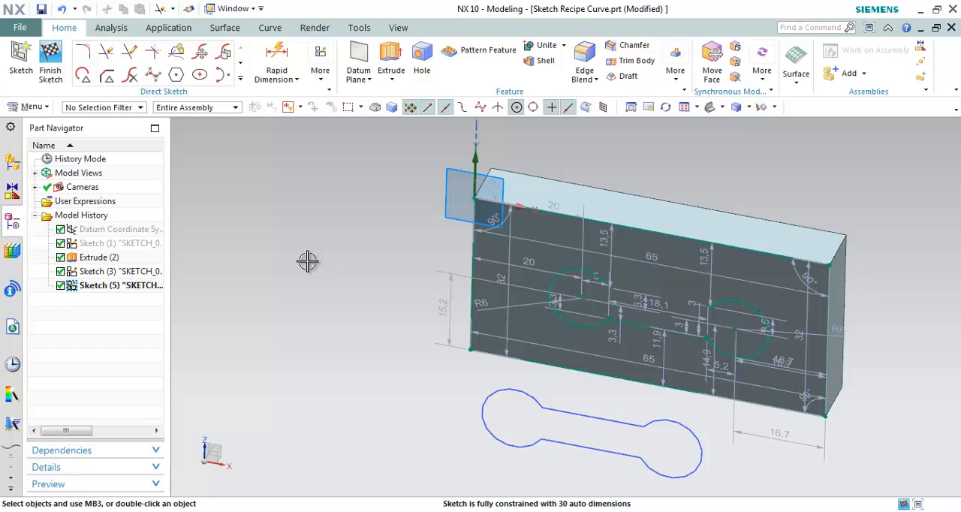
mouse_move(318, 210)
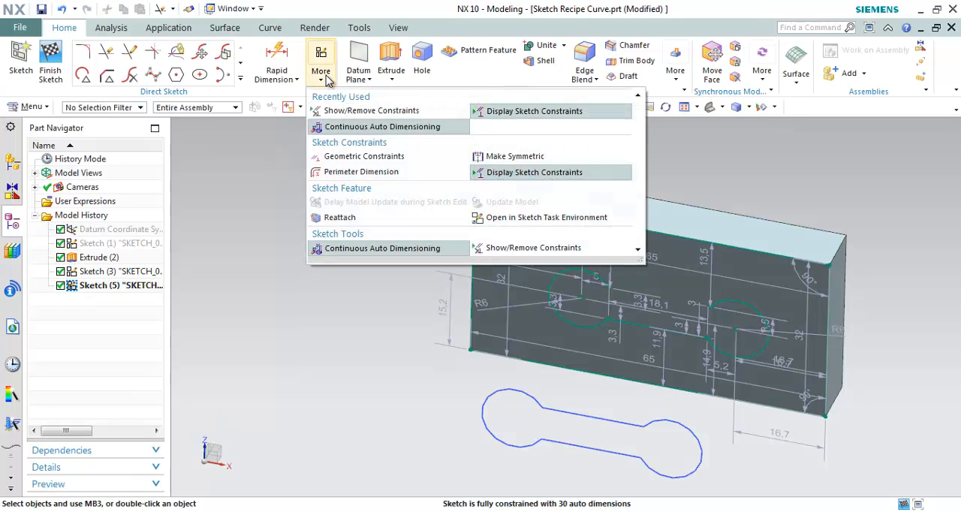
mouse_move(353, 247)
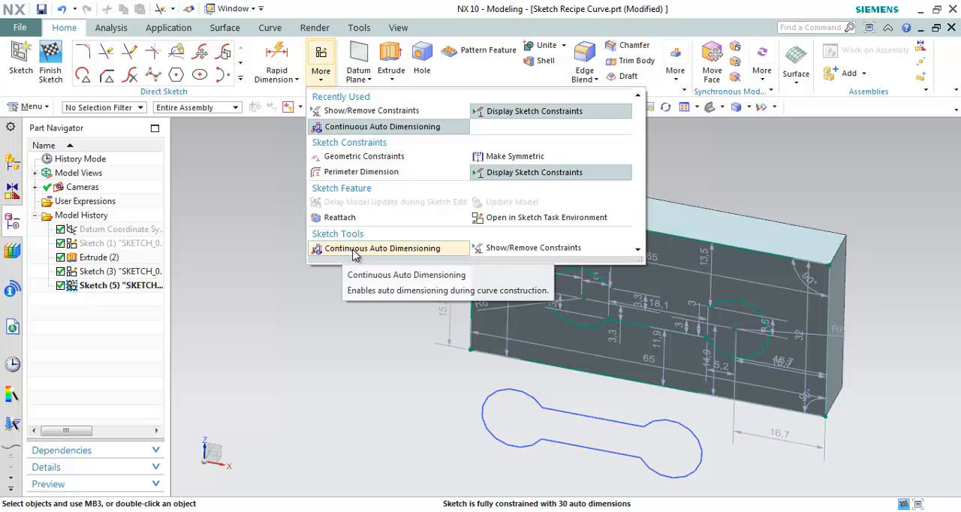
mouse_move(363, 219)
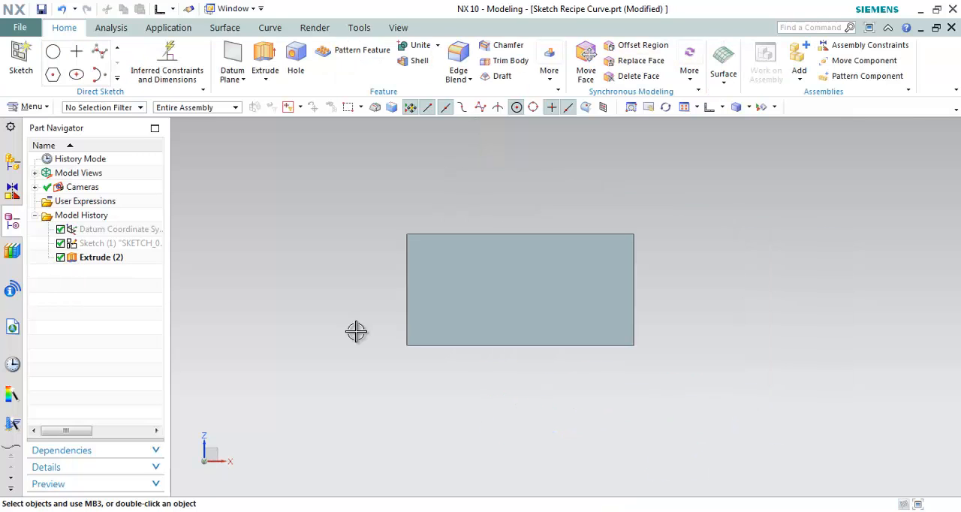
mouse_move(330, 276)
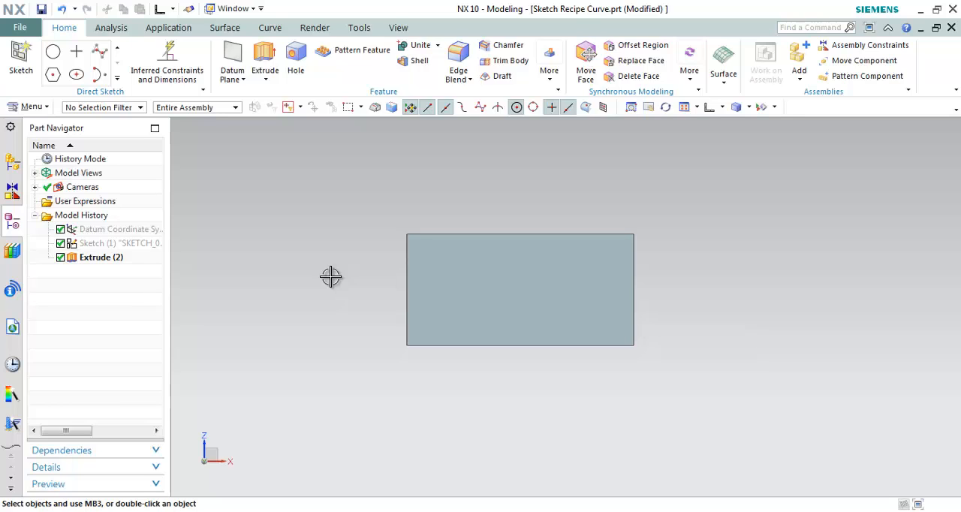
mouse_move(279, 220)
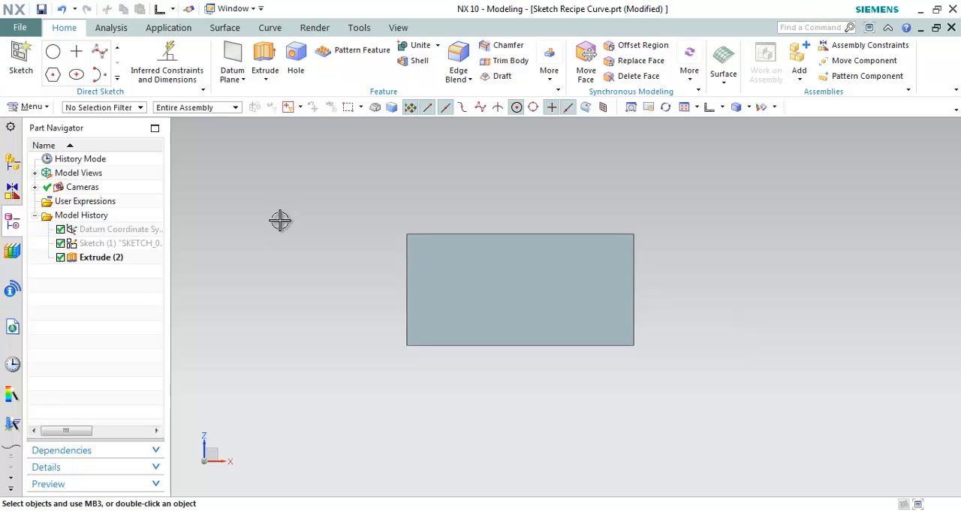
mouse_move(291, 232)
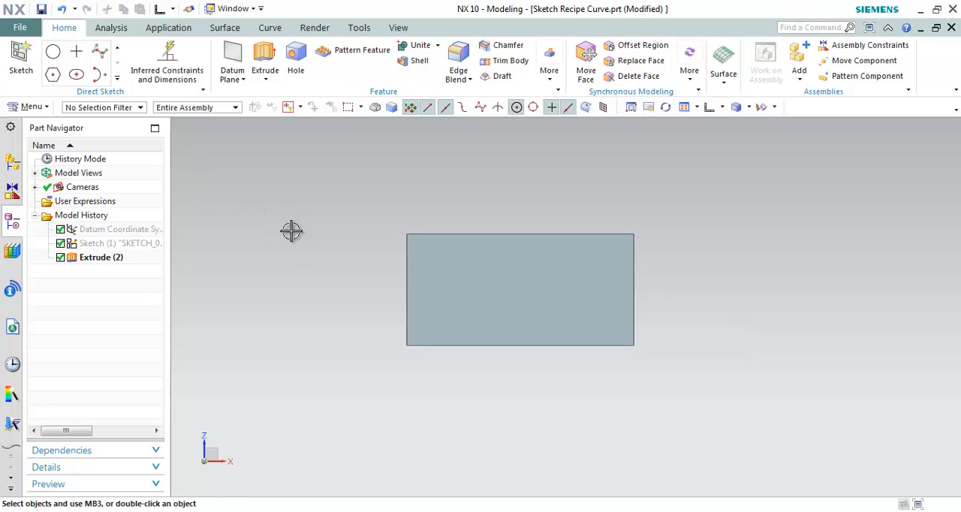
mouse_move(99, 51)
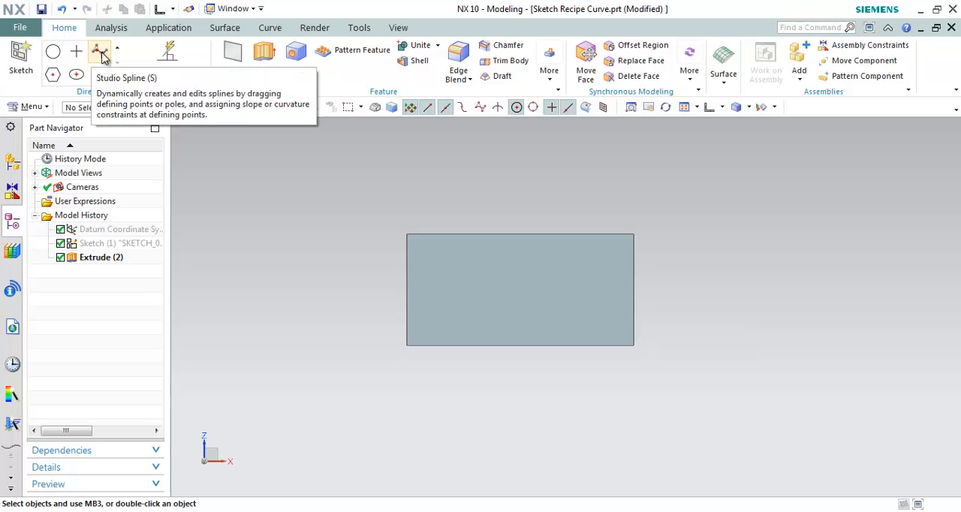
- Begin a studio spline, creating Sketch 3 on the block's front face as its plane
click(19, 57)
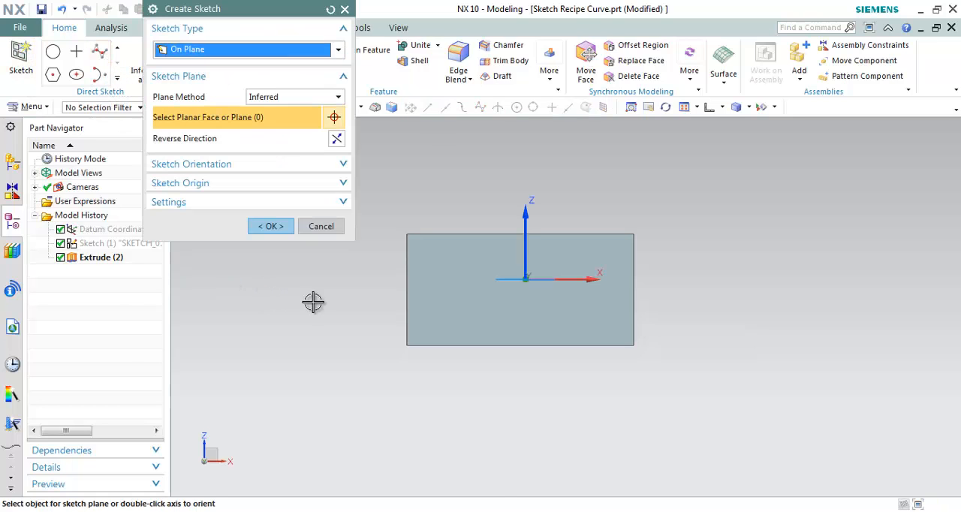
click(520, 290)
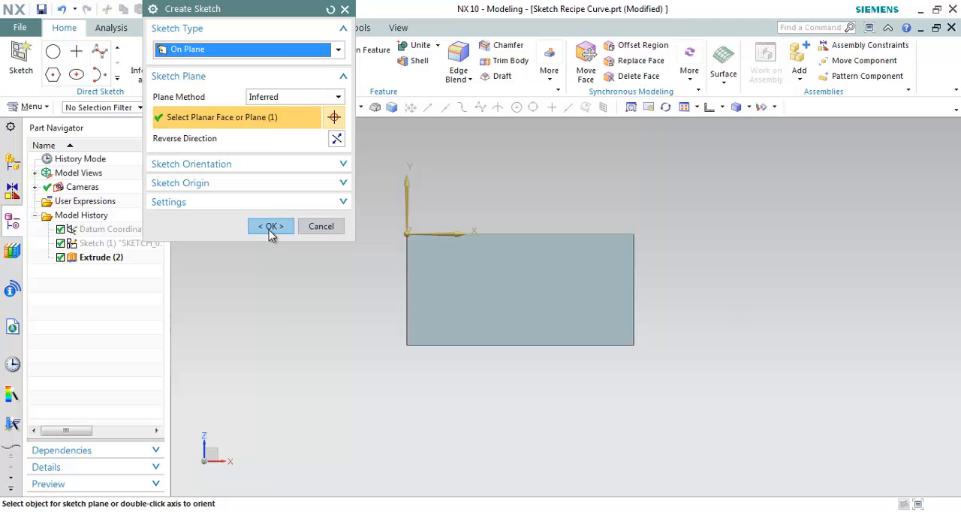
click(270, 225)
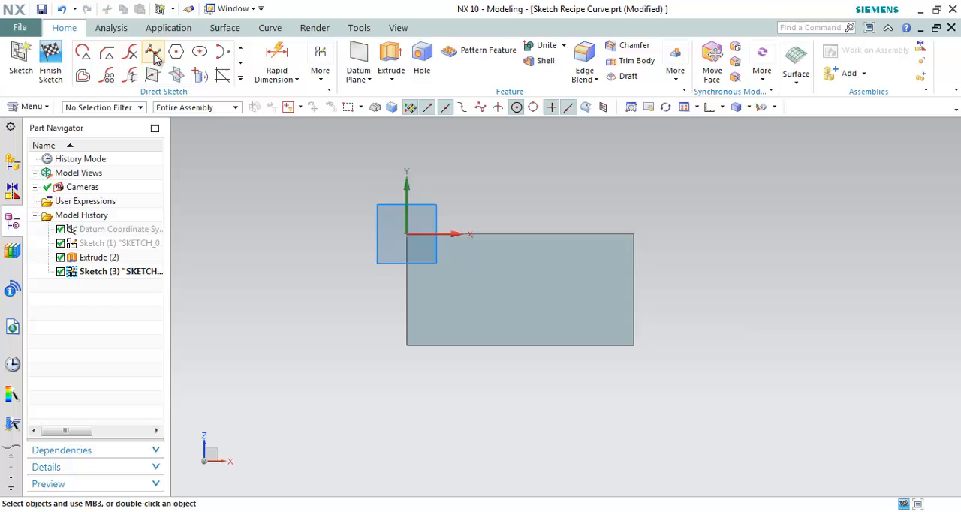
- Draw a studio spline by poles across the face, placing four poles and auto-dimensioning it
click(154, 51)
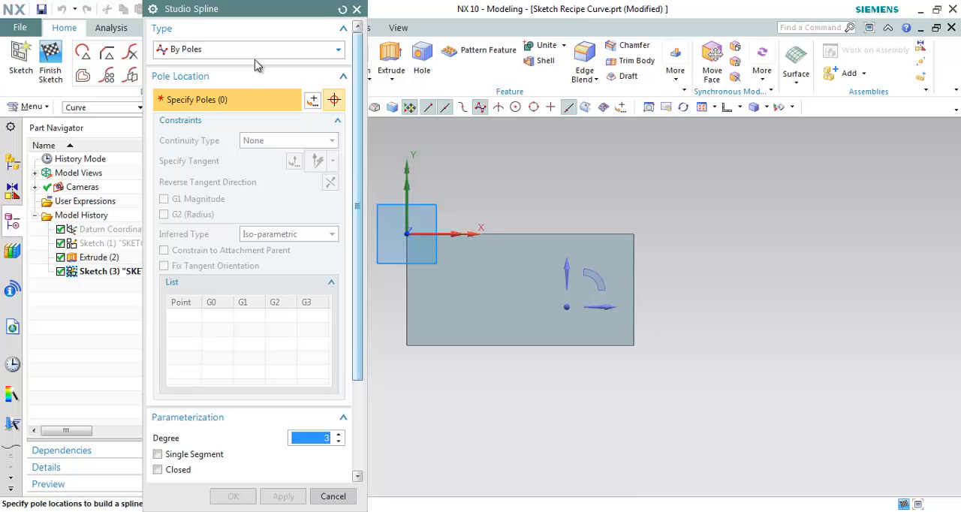
click(423, 303)
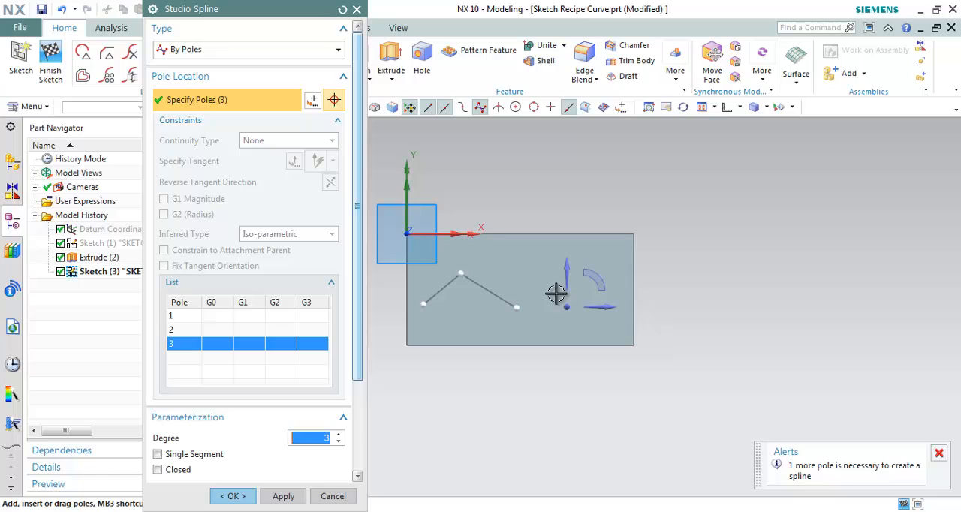
click(545, 294)
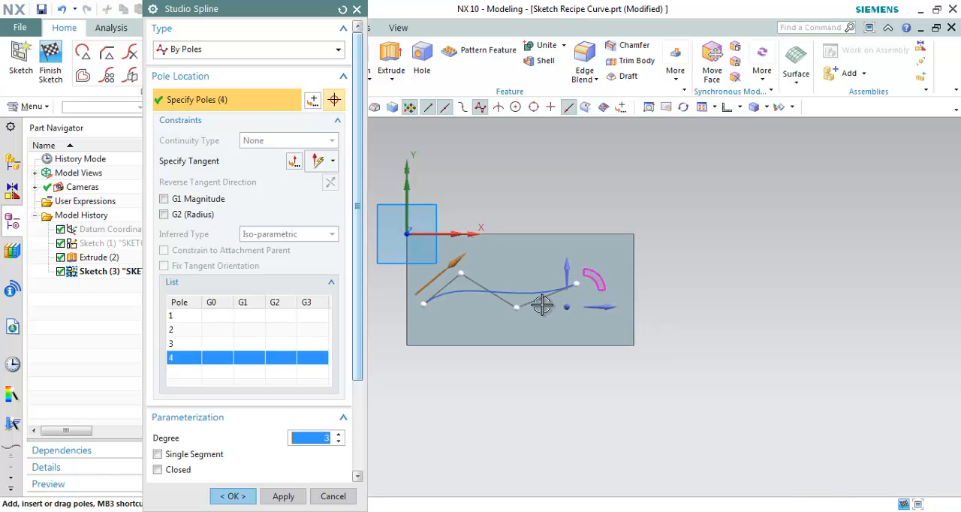
mouse_move(578, 297)
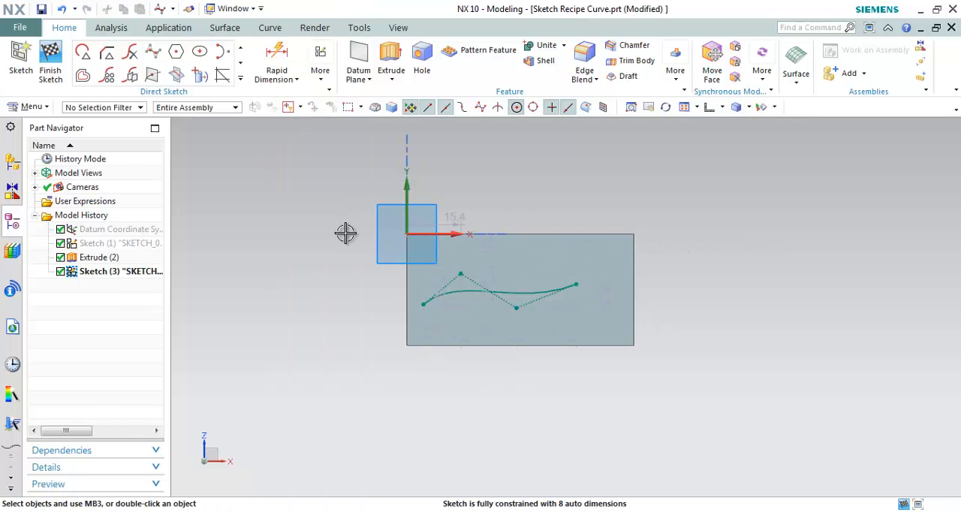
mouse_move(346, 225)
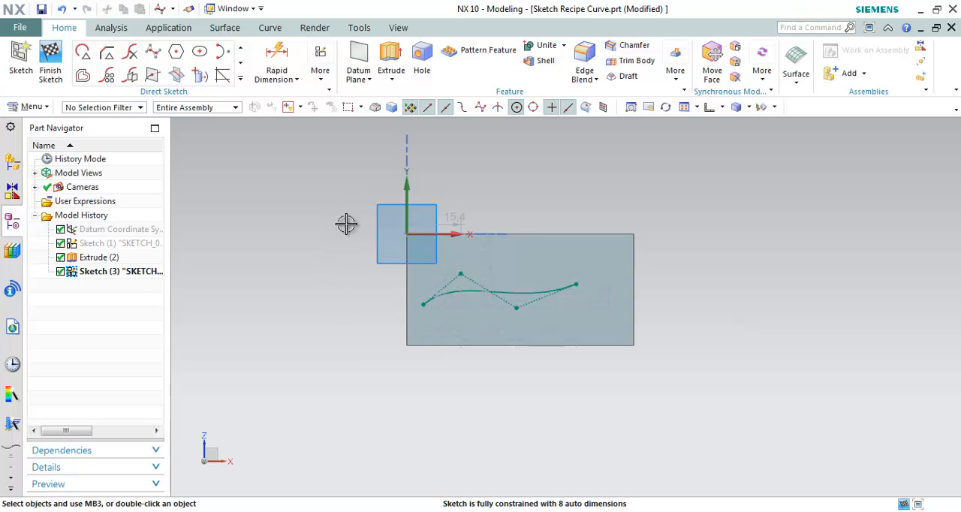
mouse_move(480, 107)
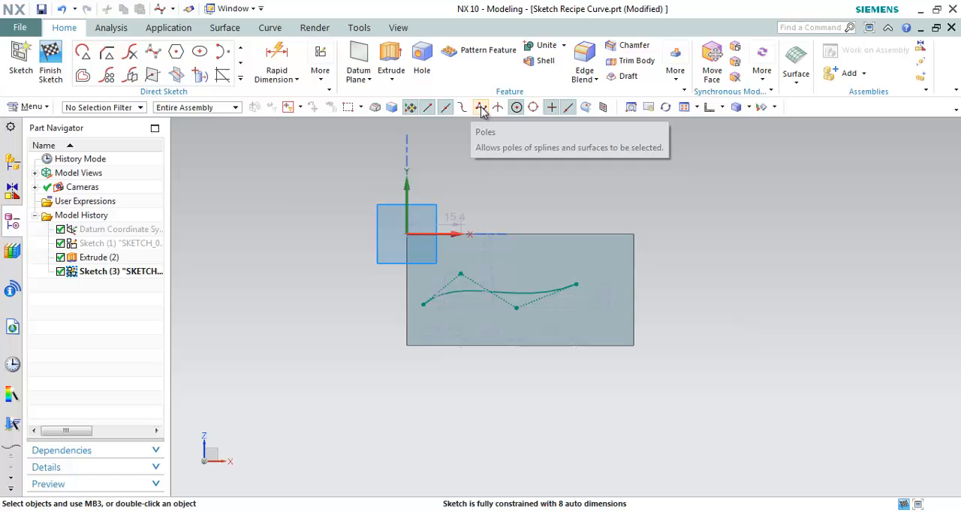
mouse_move(276, 60)
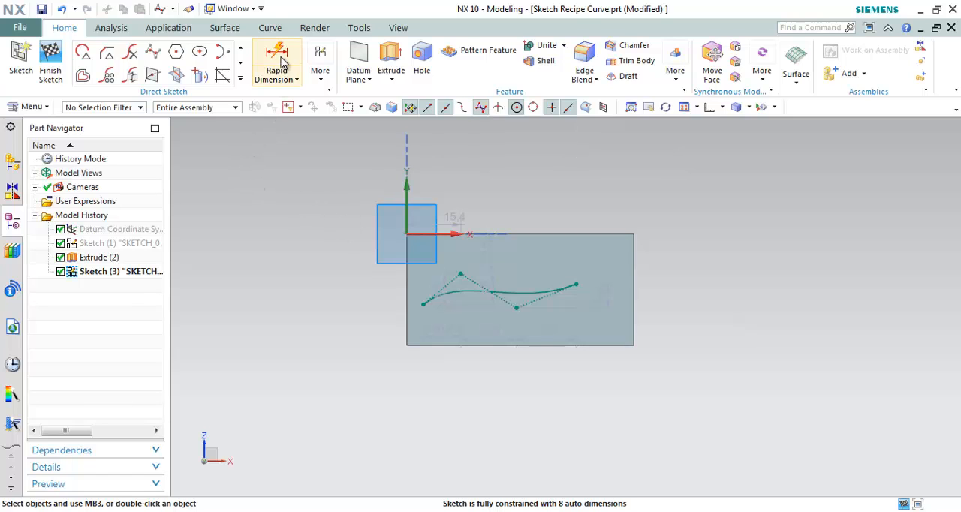
click(276, 60)
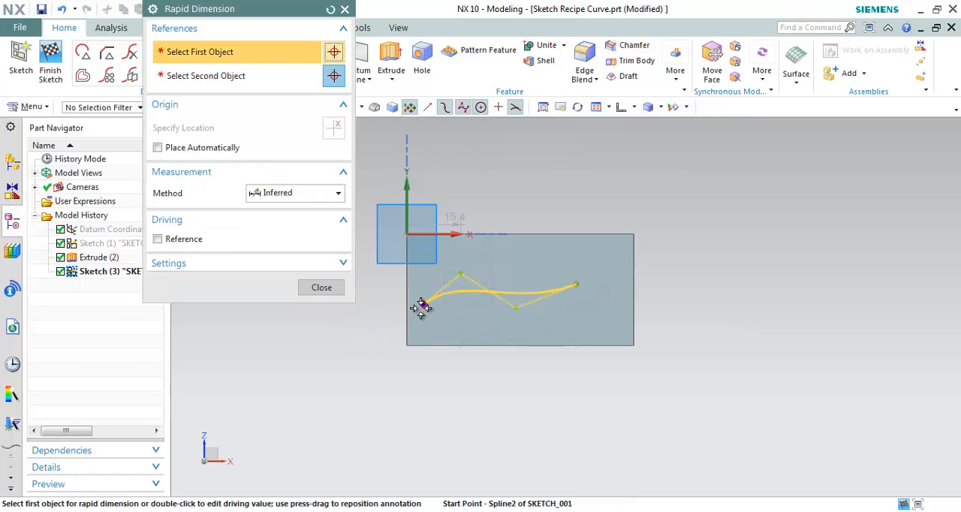
click(420, 306)
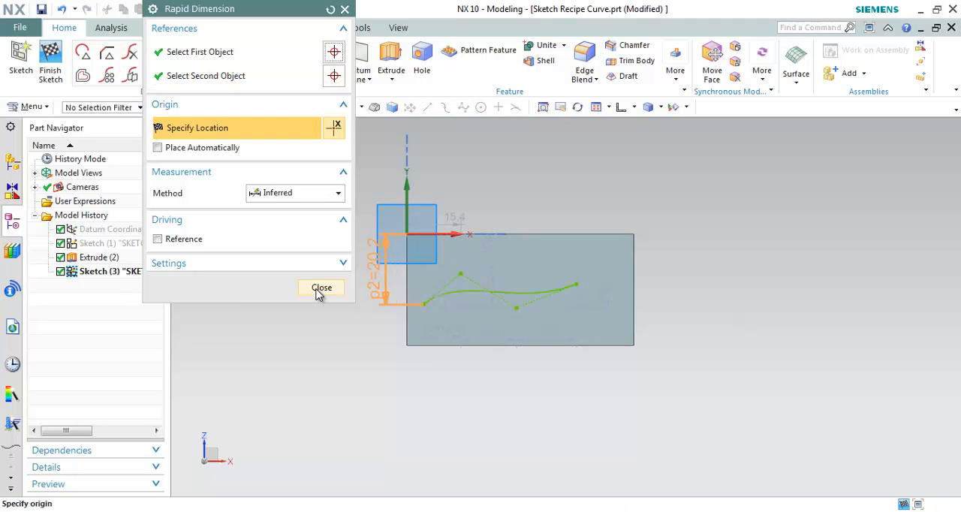
click(321, 286)
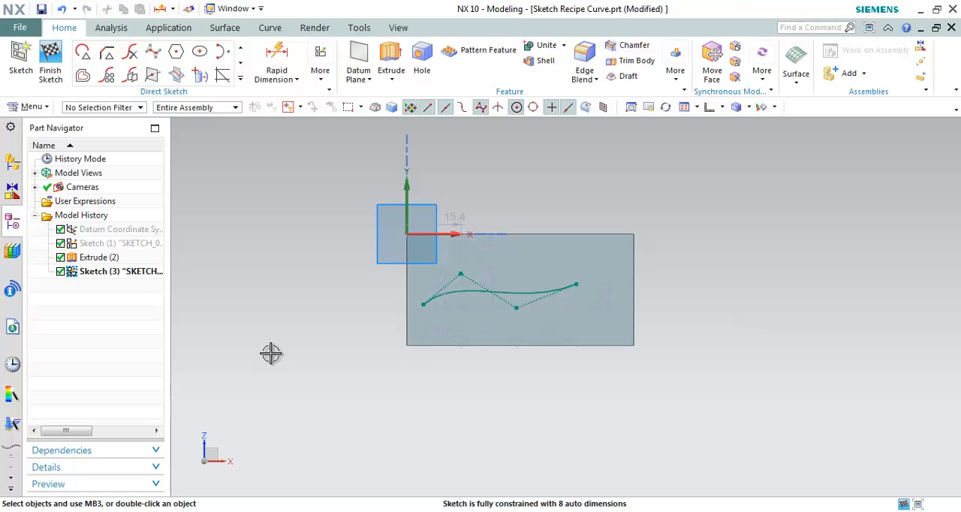
mouse_move(298, 311)
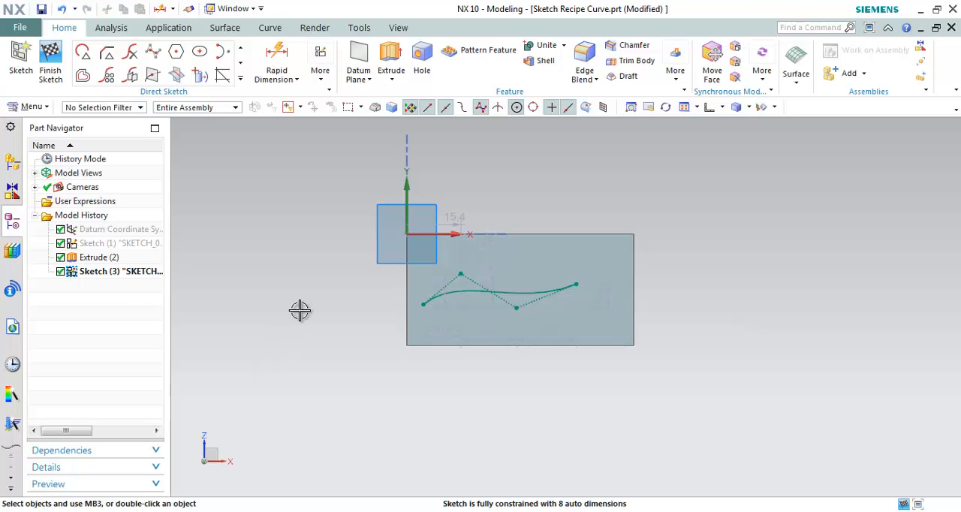